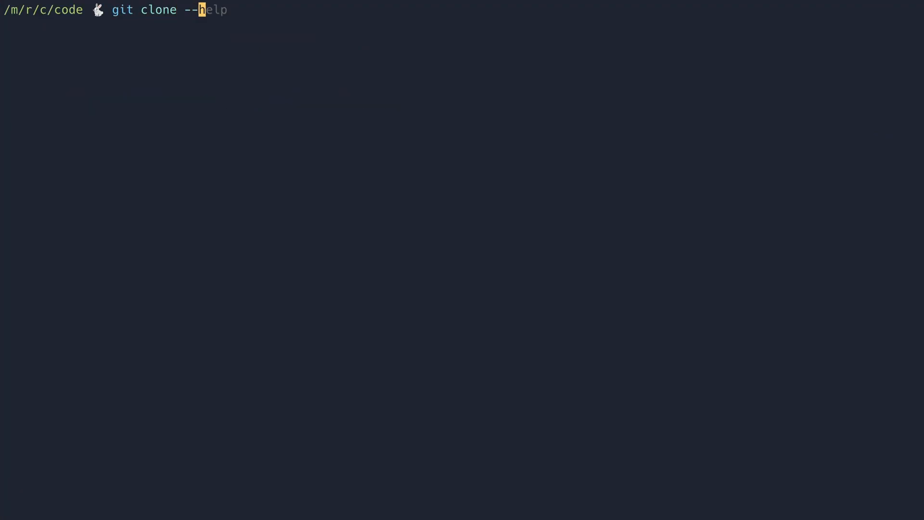
{"action": "type", "text": "depth 1 https://github.com/"}
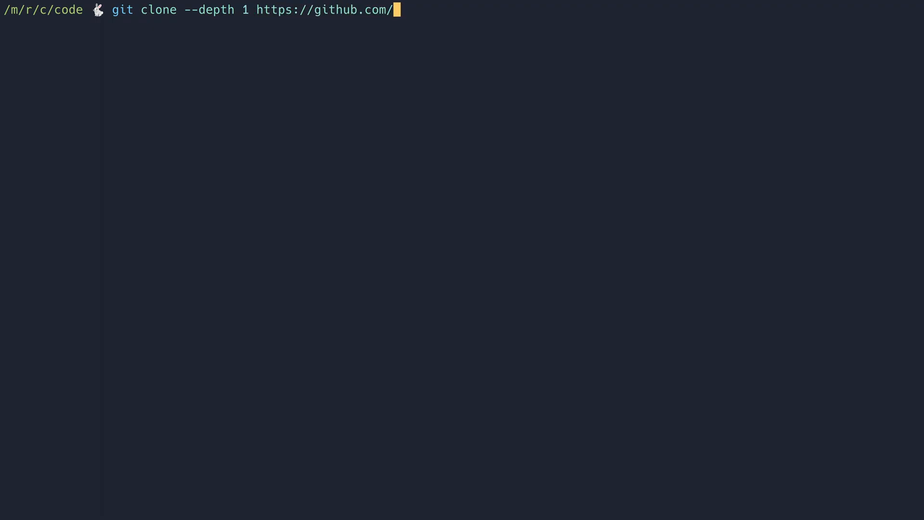